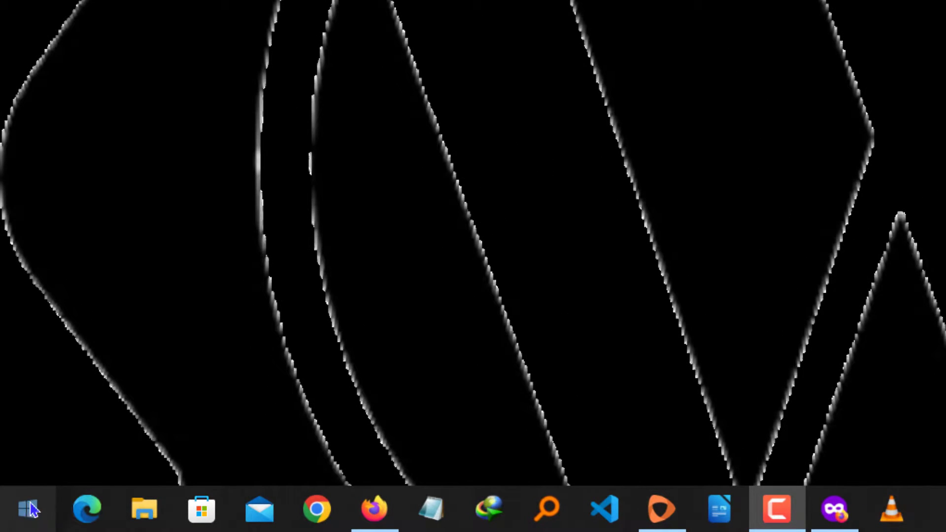
# - Open Windows PowerShell (Admin) from the Start button's context menu
pyautogui.rightClick(23, 510)
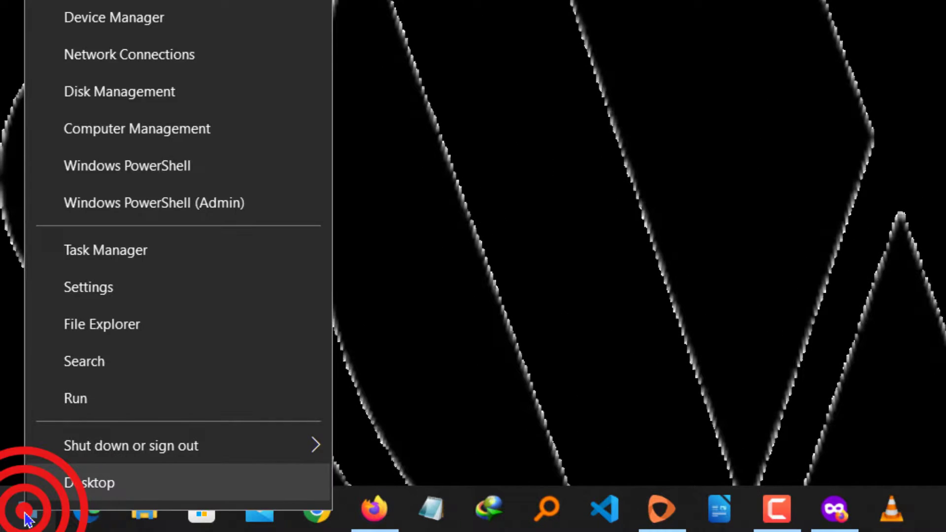
pyautogui.moveTo(173, 217)
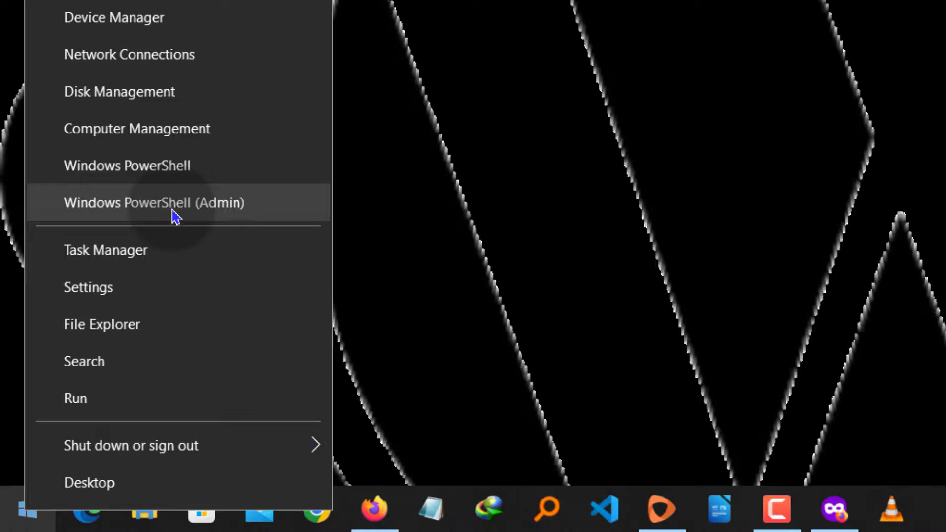
pyautogui.click(153, 203)
pyautogui.write('ws')
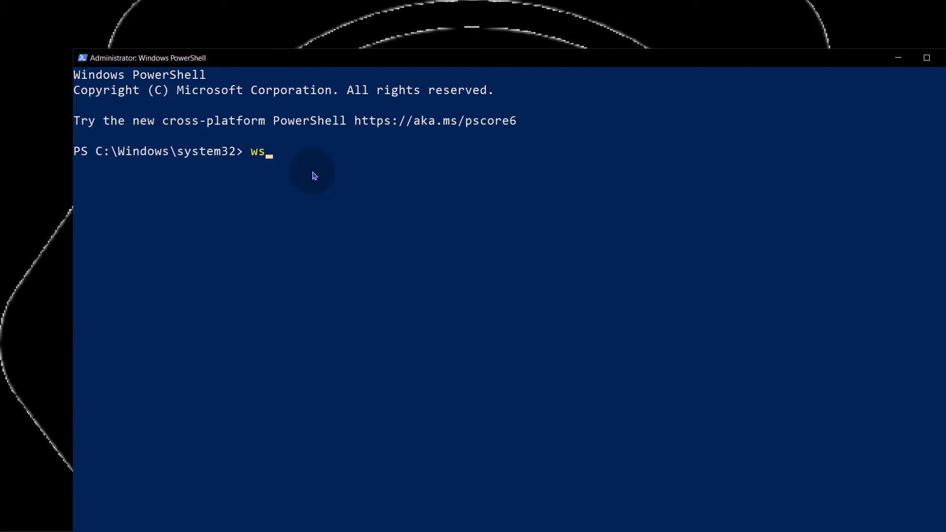
# - Try 'wsl --install -d ubuntu2204', which fails with an invalid distribution name error
pyautogui.write('l =')
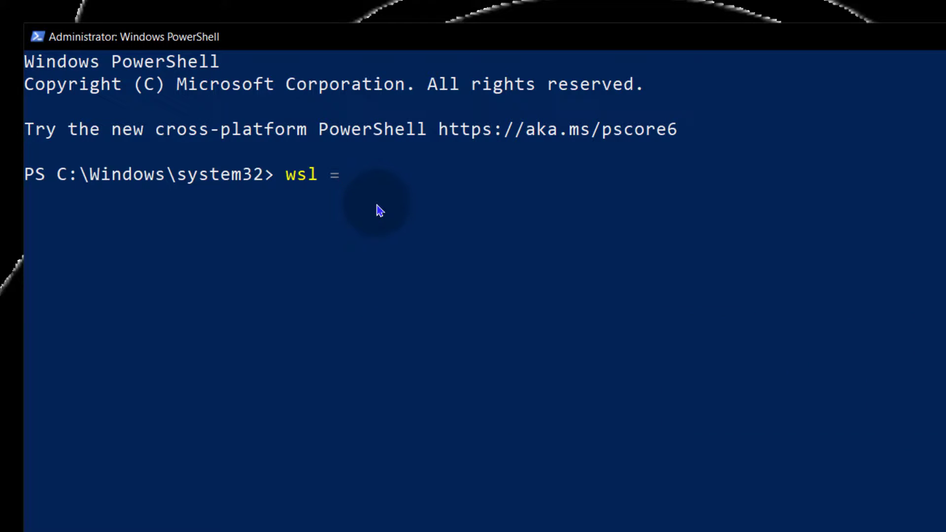
pyautogui.write('--i')
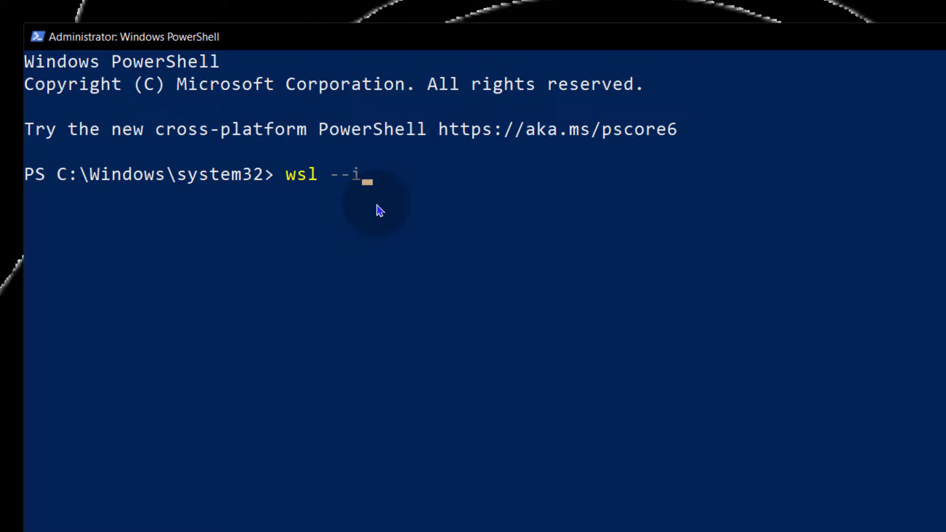
pyautogui.write('nstall')
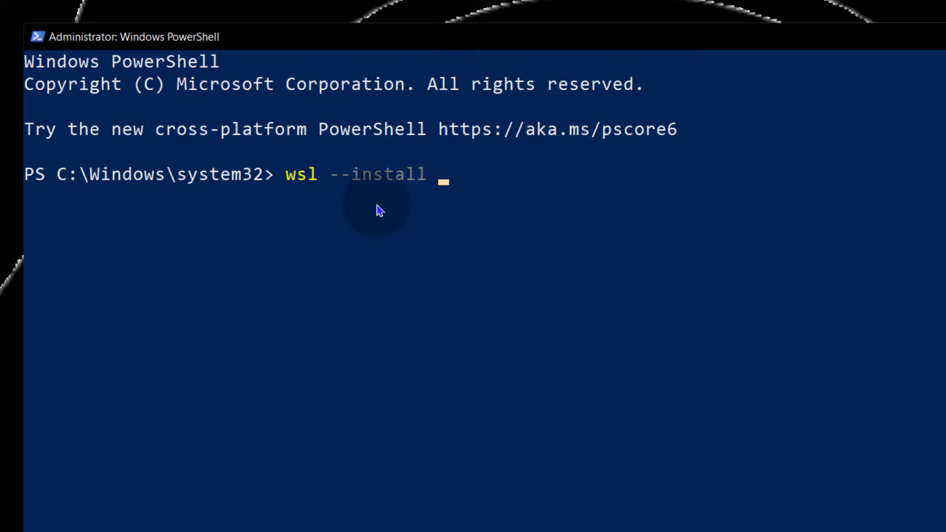
pyautogui.write('-d')
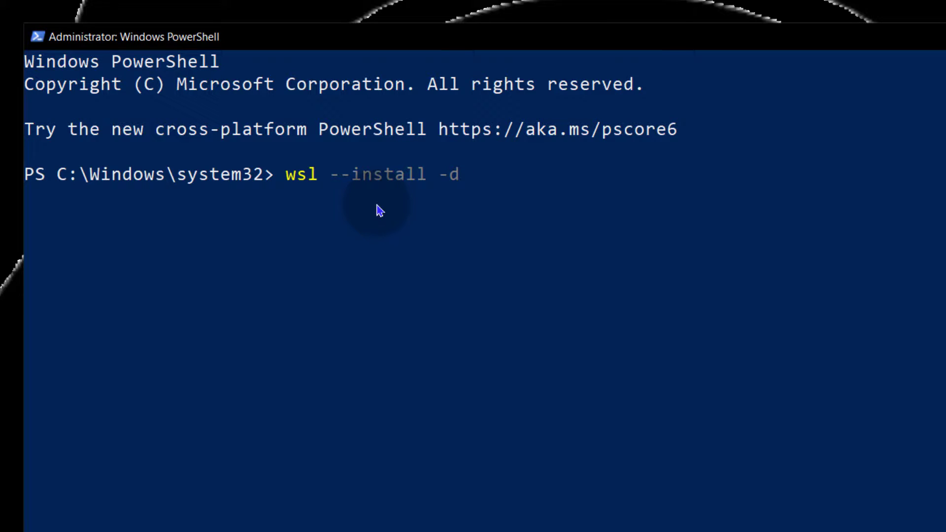
pyautogui.write('ubunt')
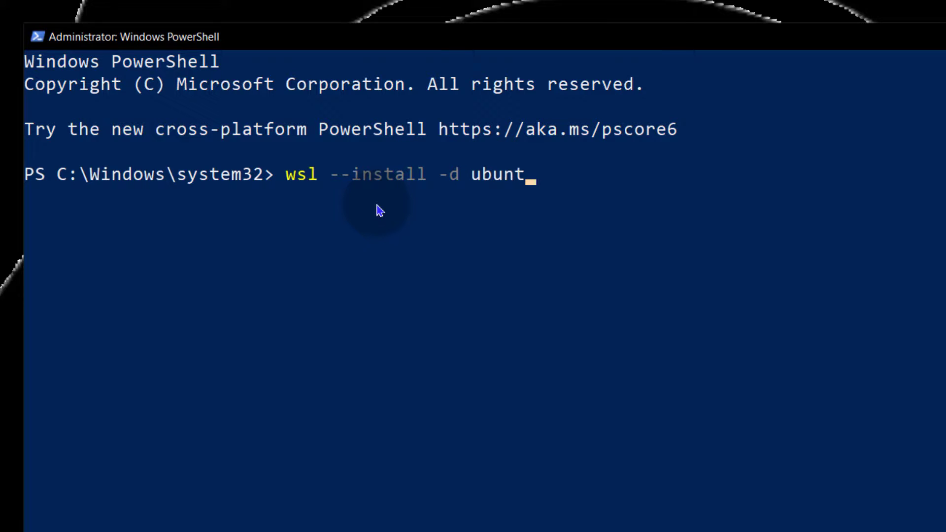
pyautogui.write('u2204')
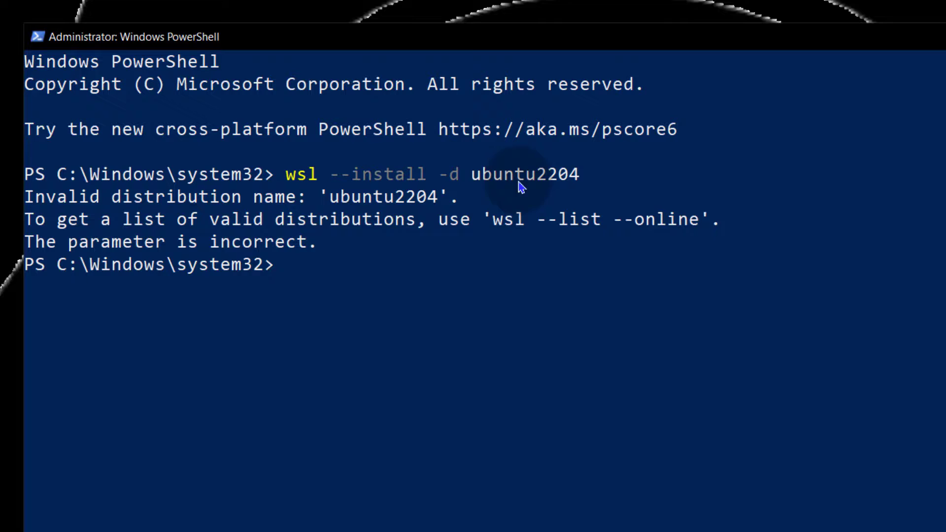
pyautogui.moveTo(175, 238)
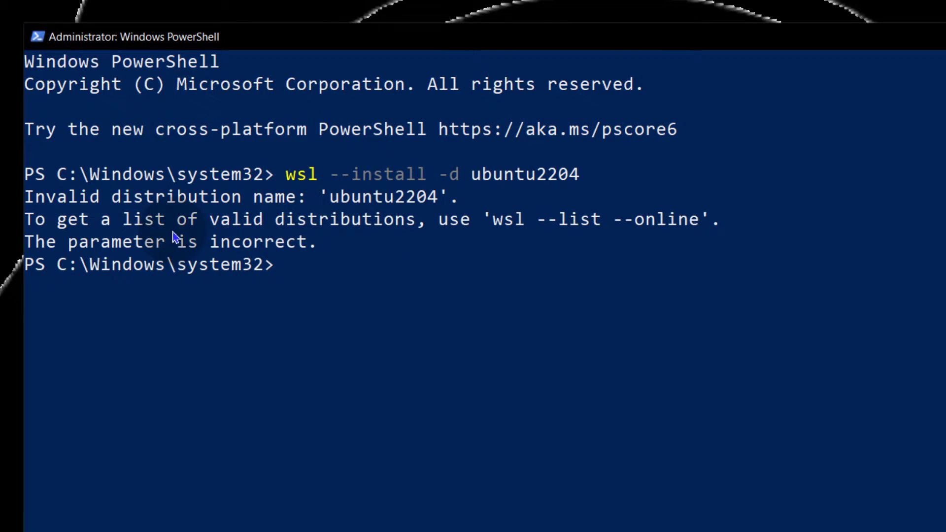
# - List online distributions with 'wsl --list --online' and select the Ubuntu-22.04 name
pyautogui.doubleClick(505, 219)
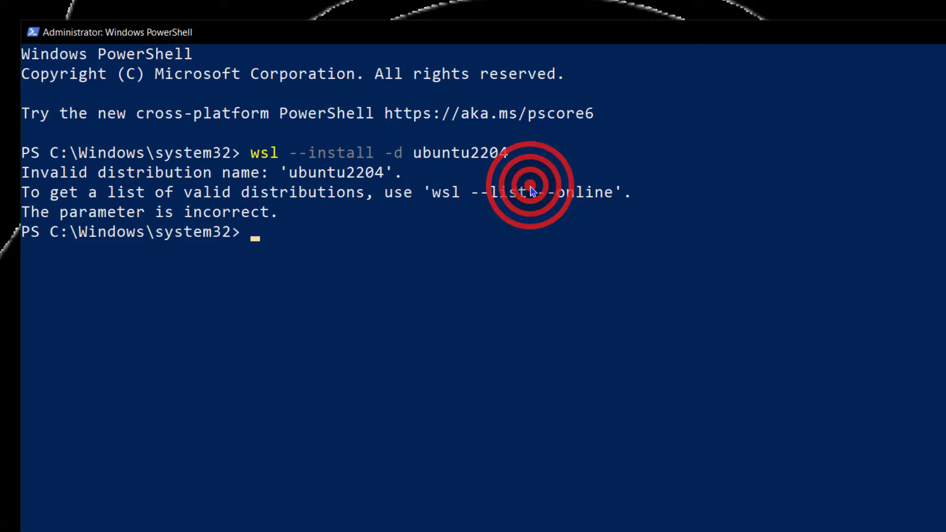
pyautogui.write('wsl --list --online')
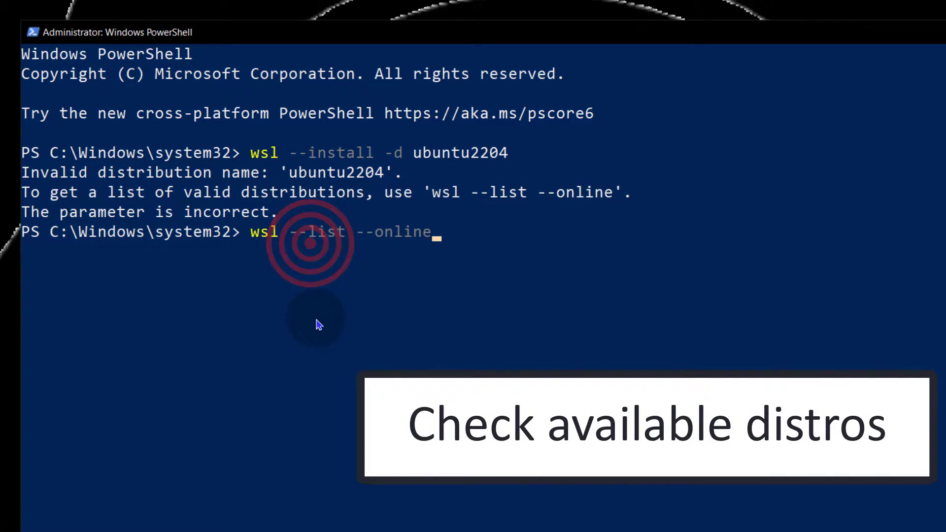
pyautogui.press('Enter')
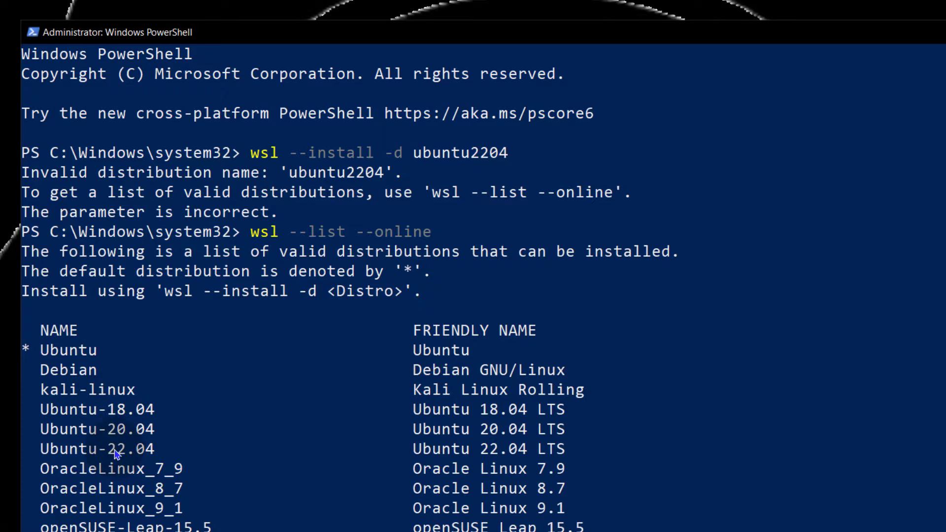
pyautogui.doubleClick(84, 448)
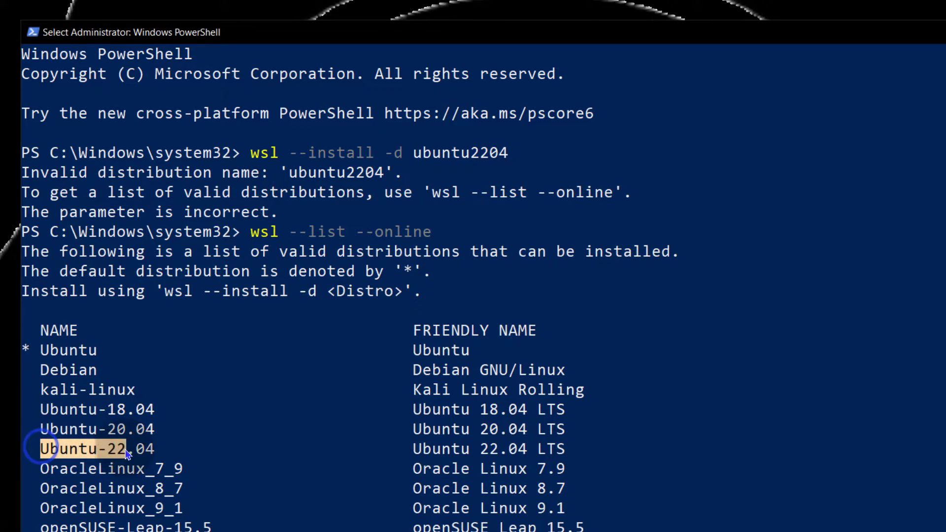
pyautogui.click(101, 446)
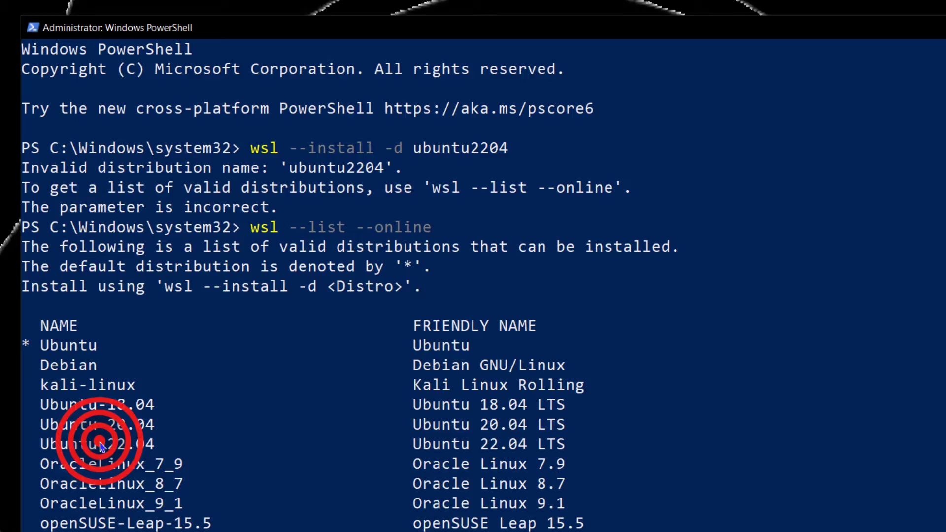
pyautogui.scroll(-3)
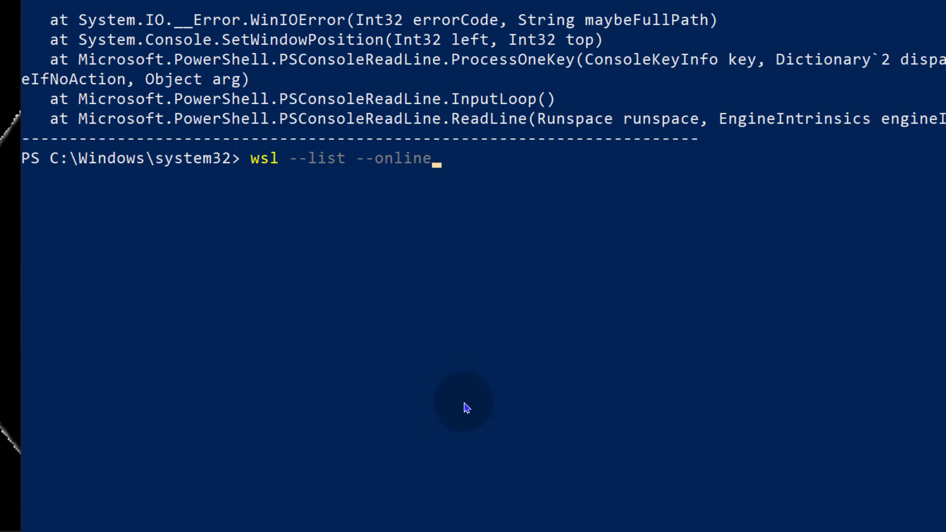
# - Clear the console with cls and enter 'wsl --install -d Ubuntu-22.04' at the prompt
pyautogui.write('c')
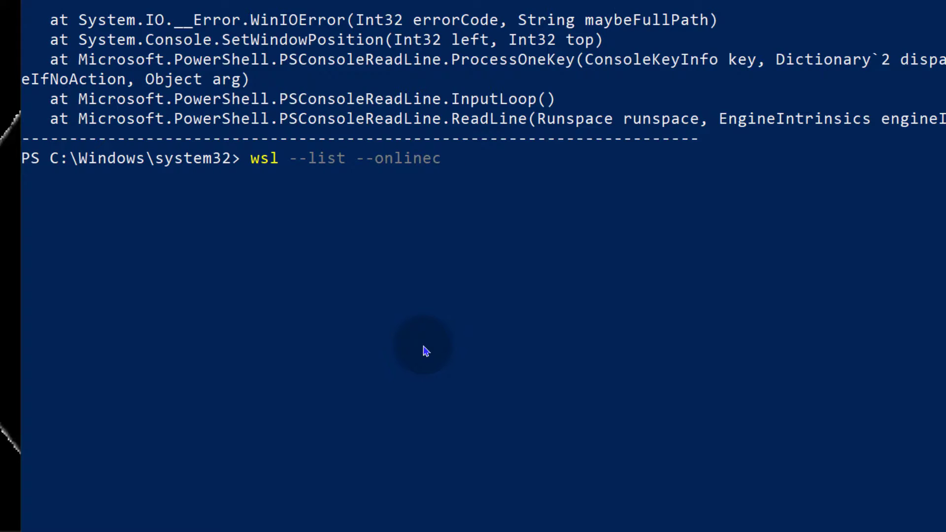
pyautogui.write('cls')
pyautogui.write('wsl --install -d ub')
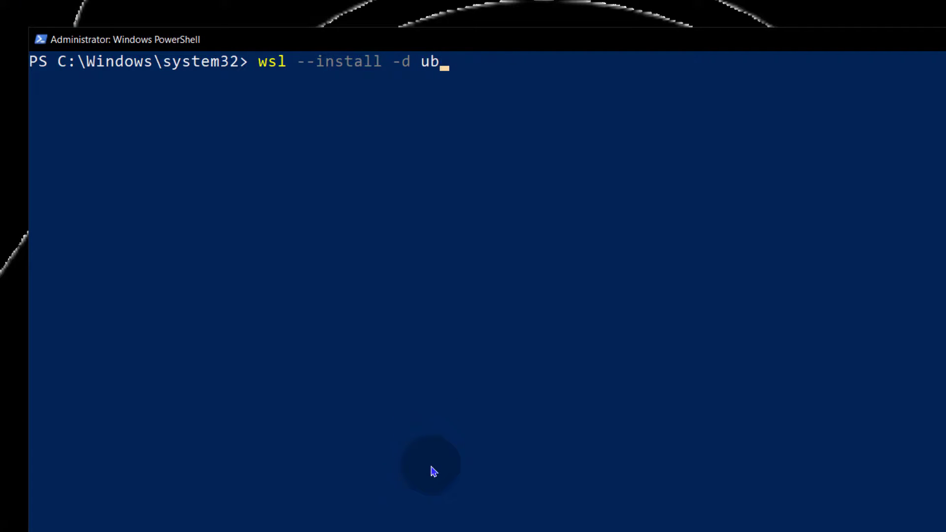
pyautogui.press('Backspace')
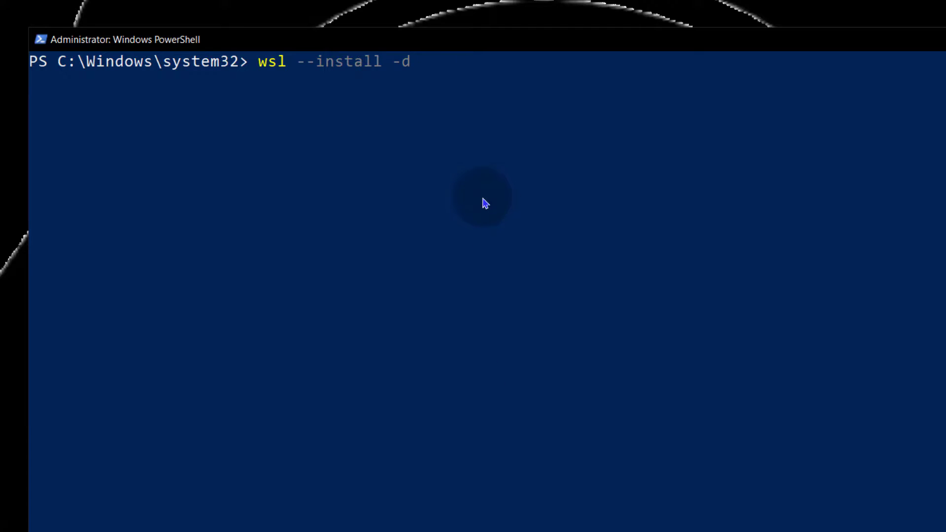
pyautogui.write('Ubuntu-22.04')
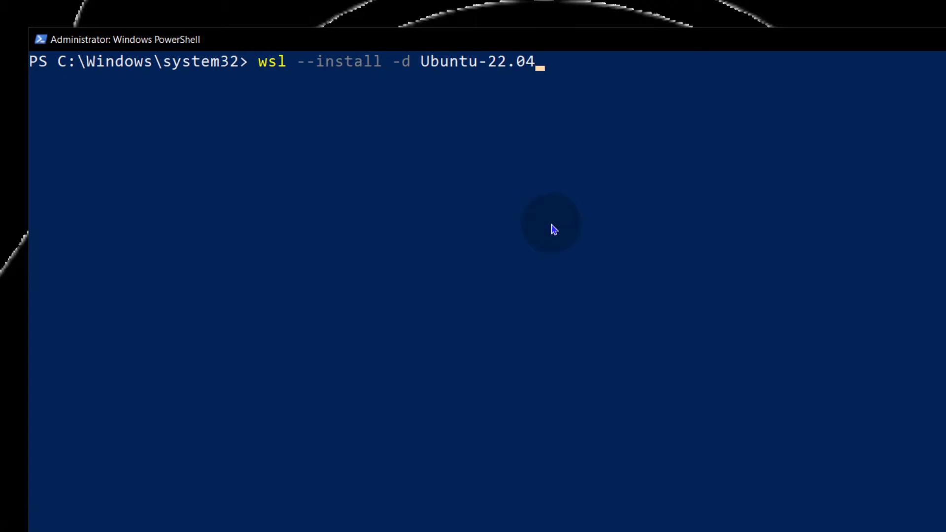
# - Run the Ubuntu-22.04 install, which begins installing Virtual Machine Platform
pyautogui.press('Enter')
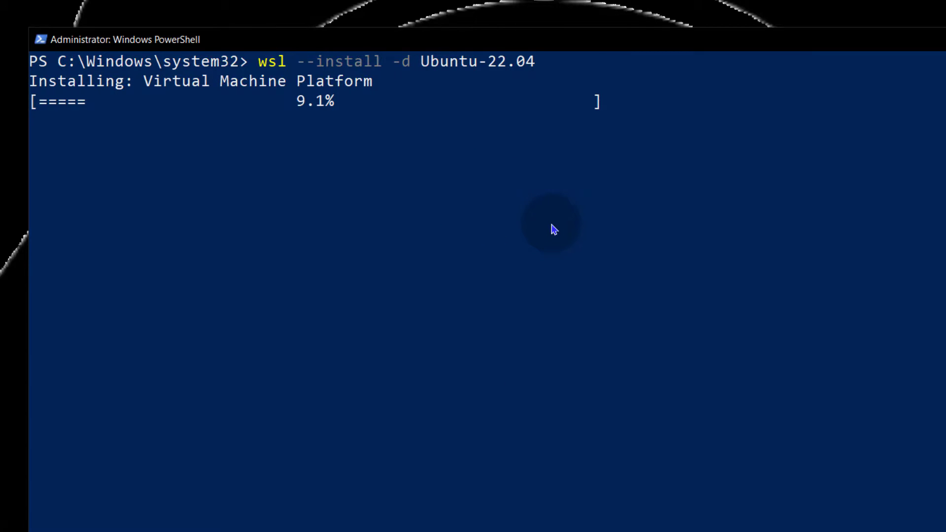
pyautogui.moveTo(284, 160)
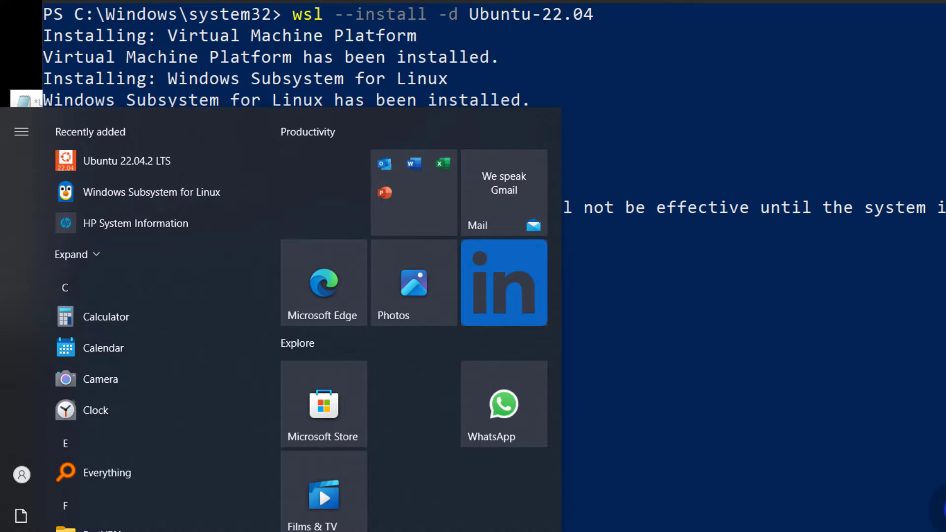
# - Dismiss the app launcher to view the successful install output
pyautogui.click(630, 340)
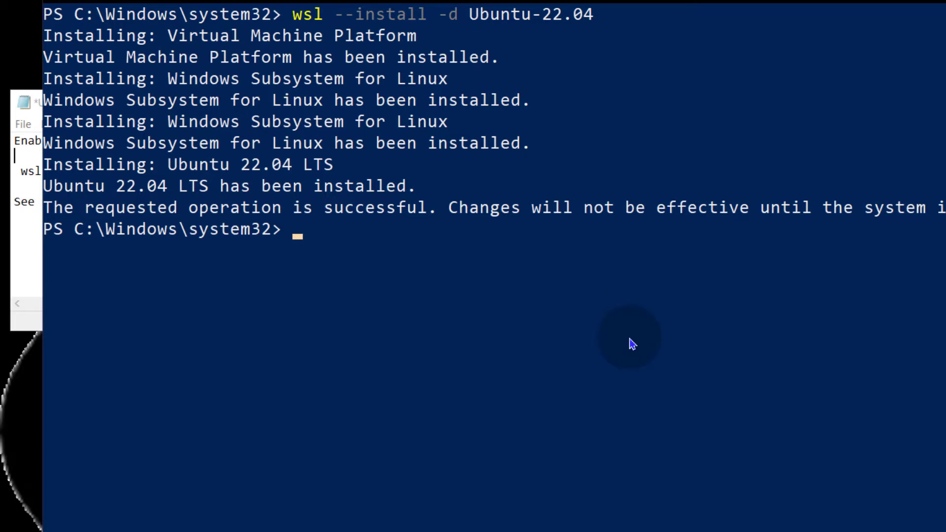
pyautogui.moveTo(215, 197)
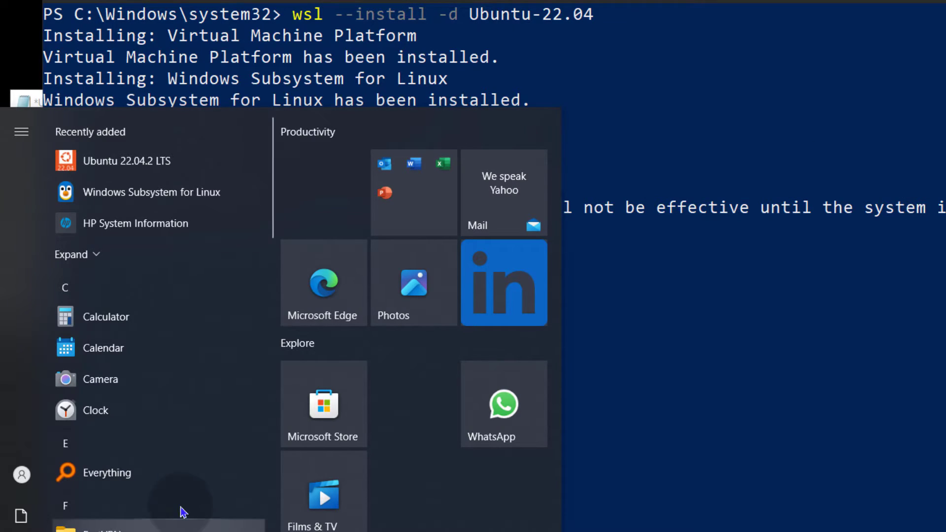
pyautogui.moveTo(115, 165)
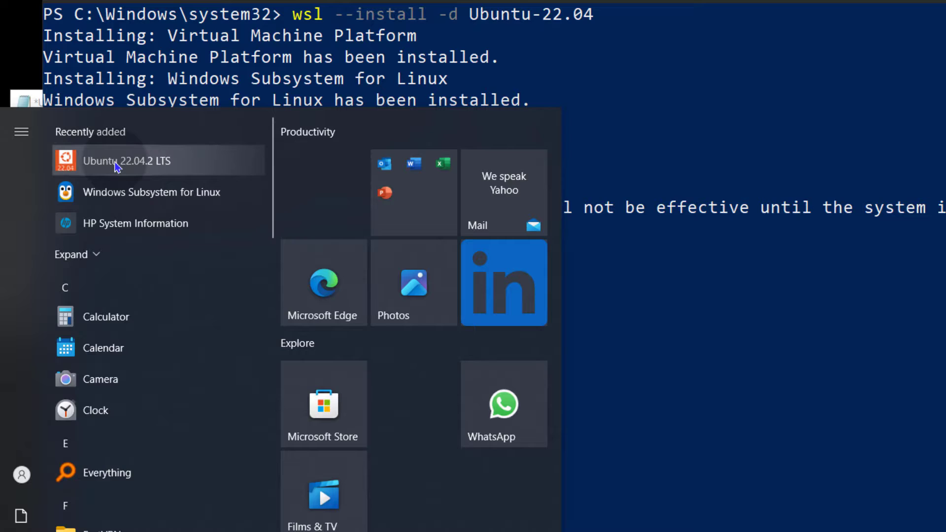
# - Launch Ubuntu 22.04.2 LTS, which fails with registration error 0x80004002
pyautogui.click(121, 161)
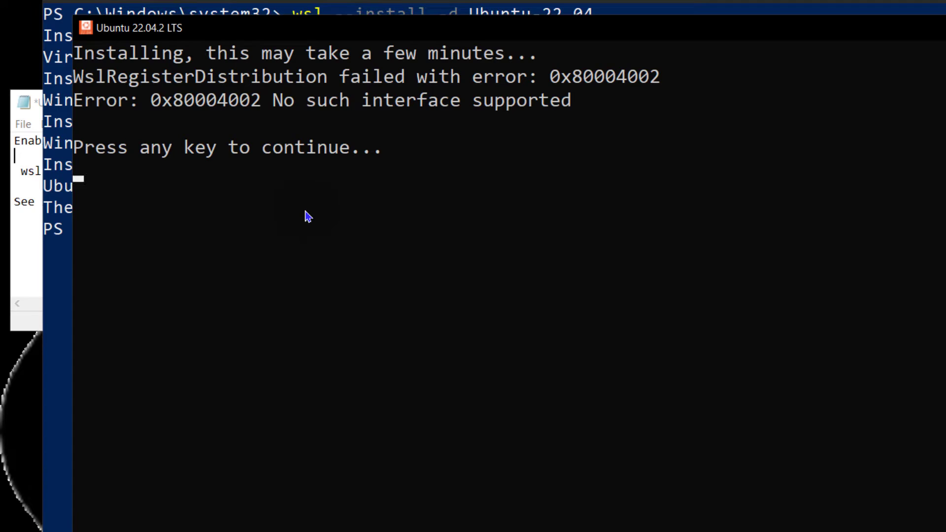
pyautogui.moveTo(304, 212)
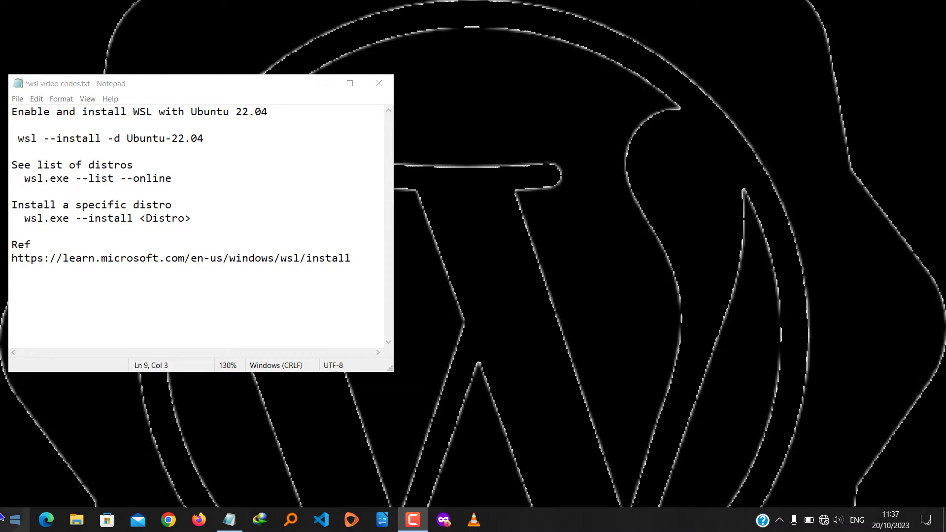
pyautogui.click(16, 518)
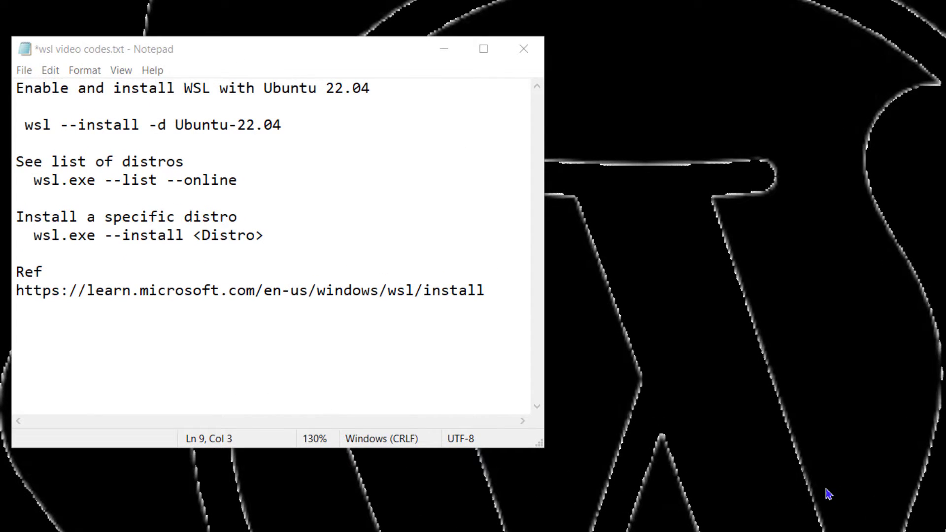
pyautogui.moveTo(10, 12)
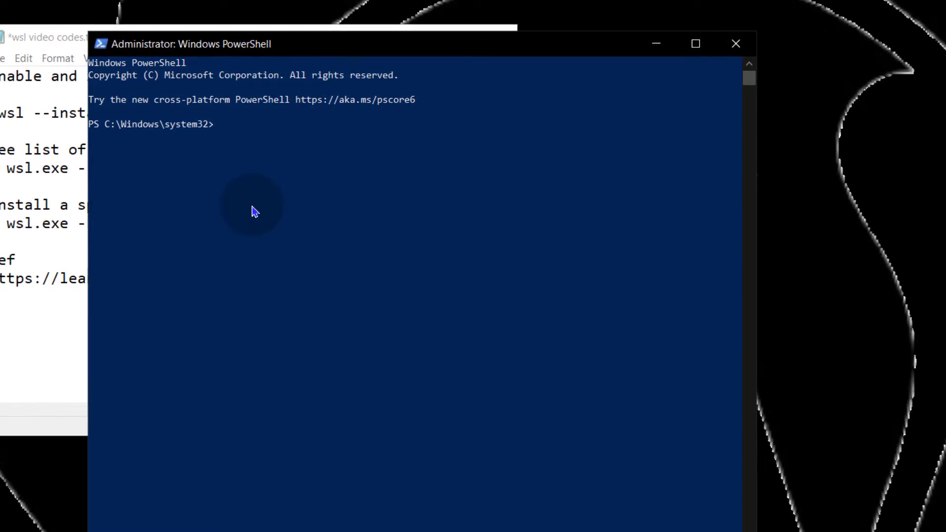
# - Rerun 'wsl --install -d Ubuntu-22.04' until Ubuntu reports installed and opens a root shell
pyautogui.write('wsl --install -d Ubuntu-22.04')
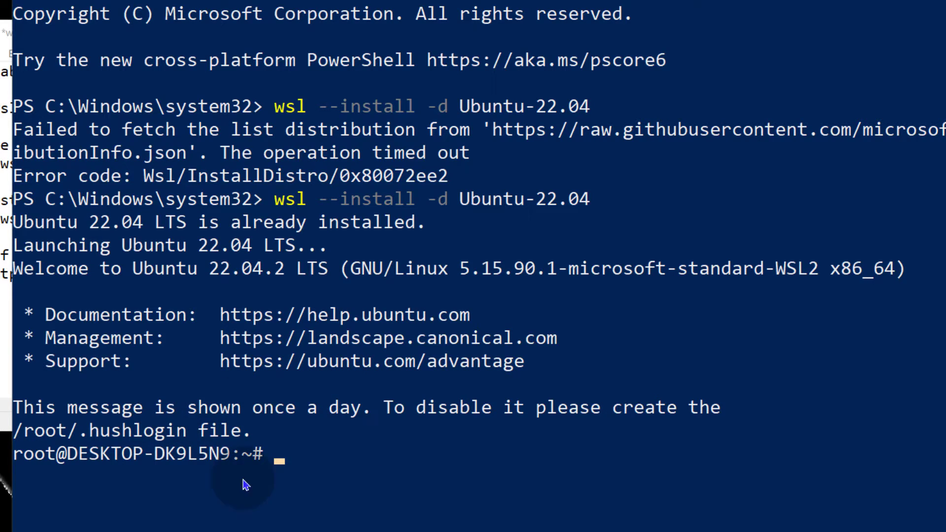
pyautogui.moveTo(125, 107)
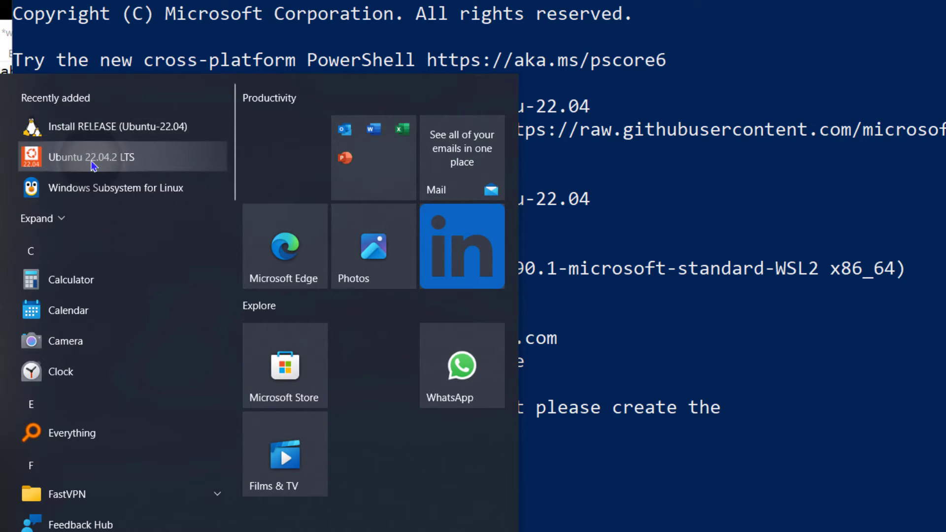
# - Relaunch Ubuntu 22.04.2 LTS, start 'sudo apt update', then interrupt it with Ctrl+C
pyautogui.click(88, 157)
pyautogui.write('s')
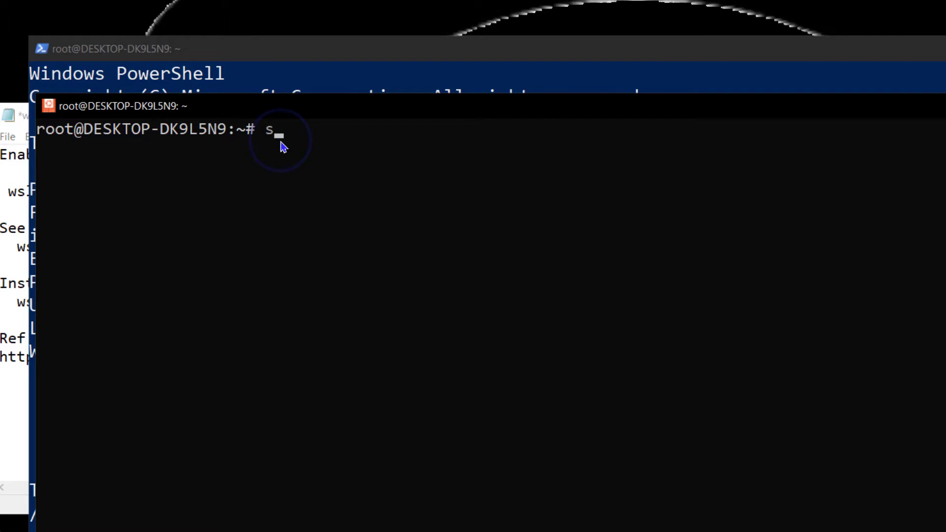
pyautogui.write('udo ap')
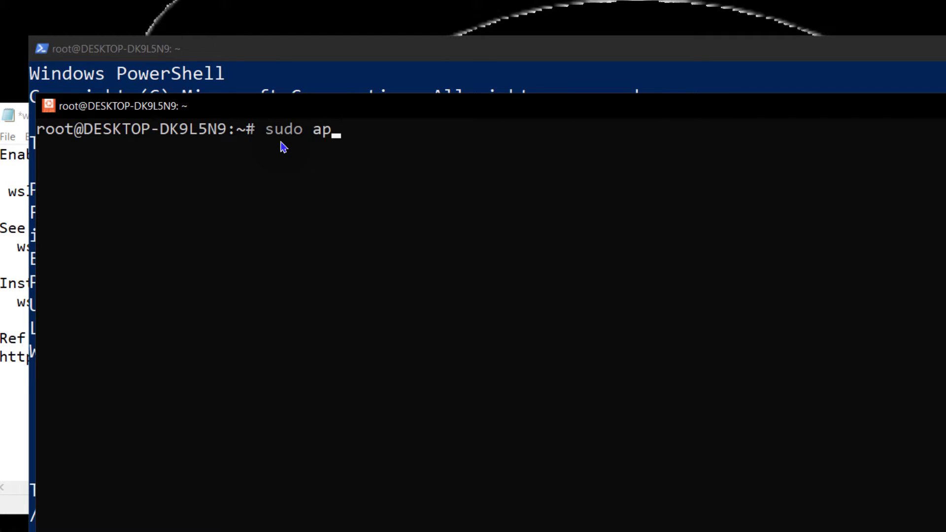
pyautogui.write('t update')
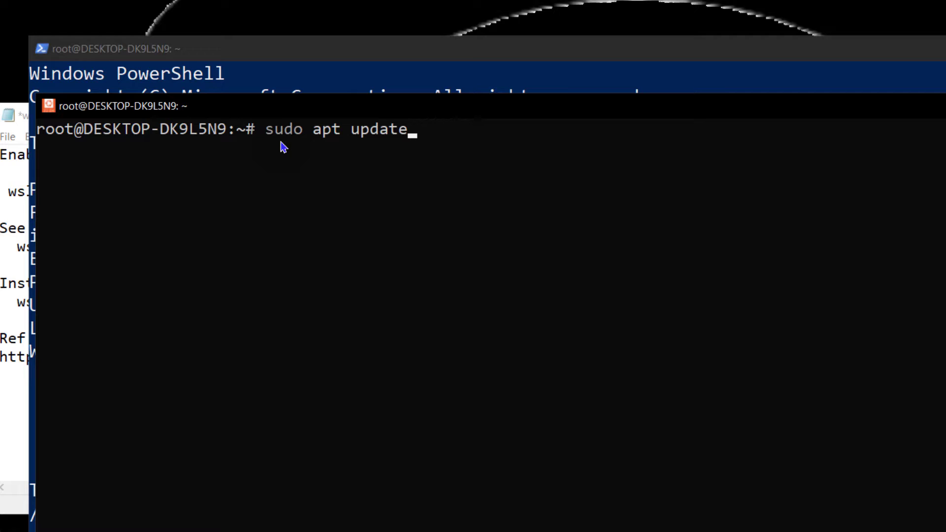
pyautogui.press('Enter')
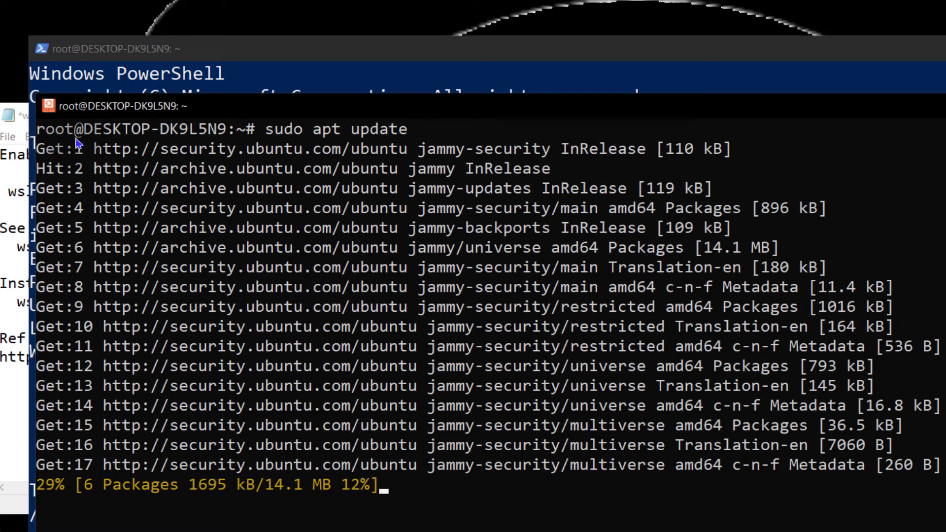
pyautogui.moveTo(398, 433)
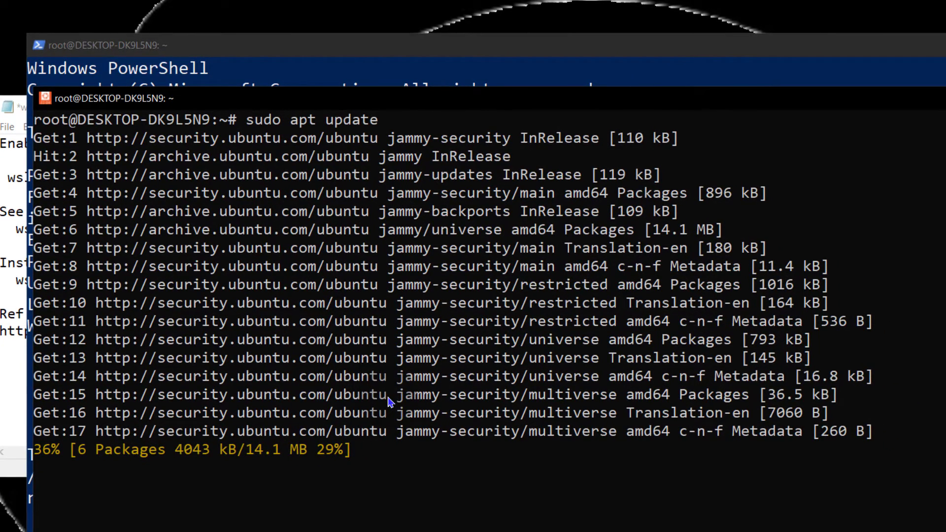
pyautogui.press('Ctrl+c')
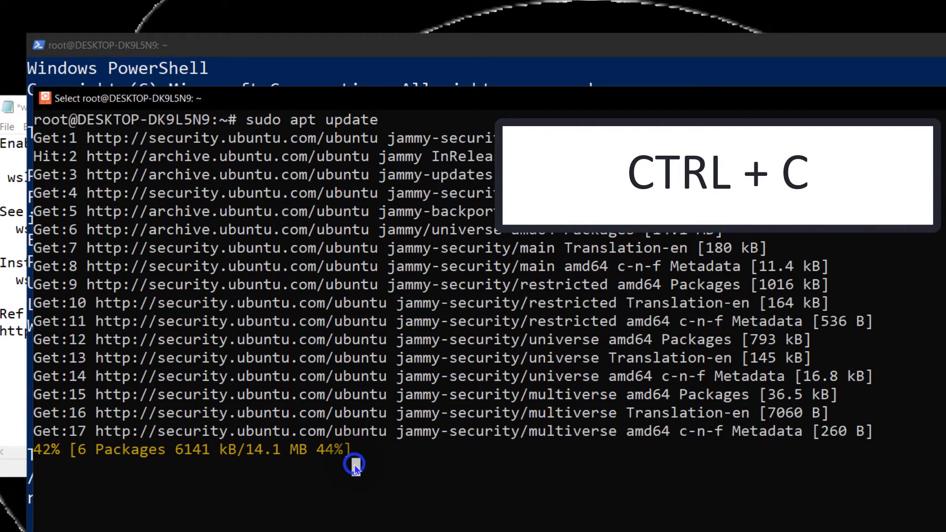
pyautogui.press('ctrl+c')
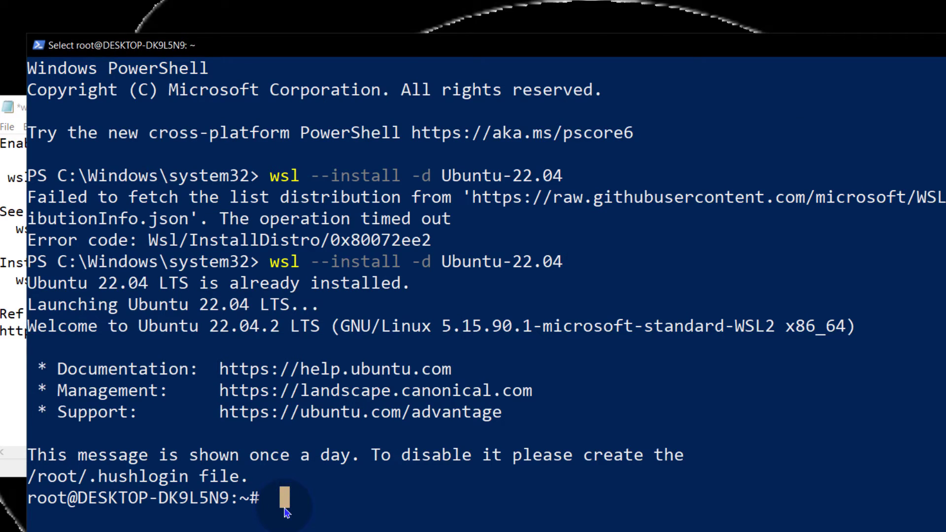
# - Exit the Ubuntu shell and run 'wsl -l -v' to confirm Ubuntu-22.04 on WSL 2
pyautogui.write('exit')
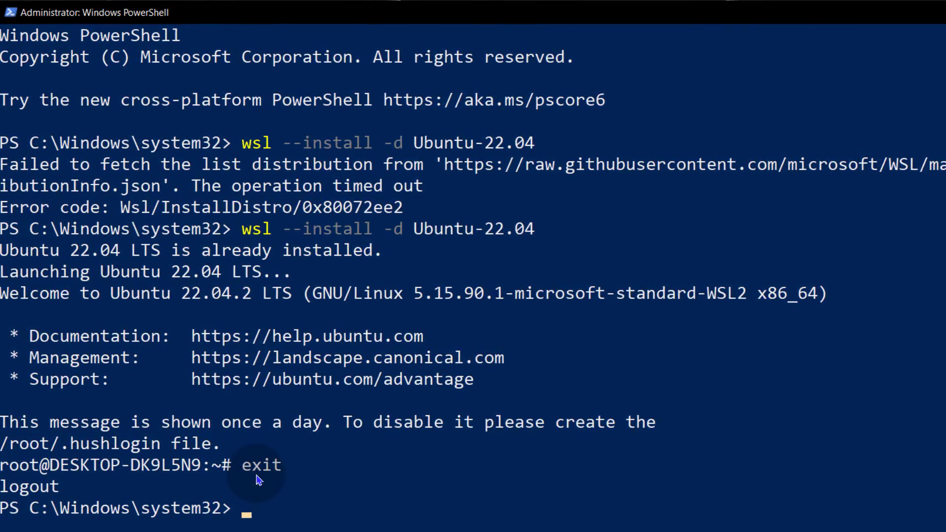
pyautogui.write('wsl -l -v')
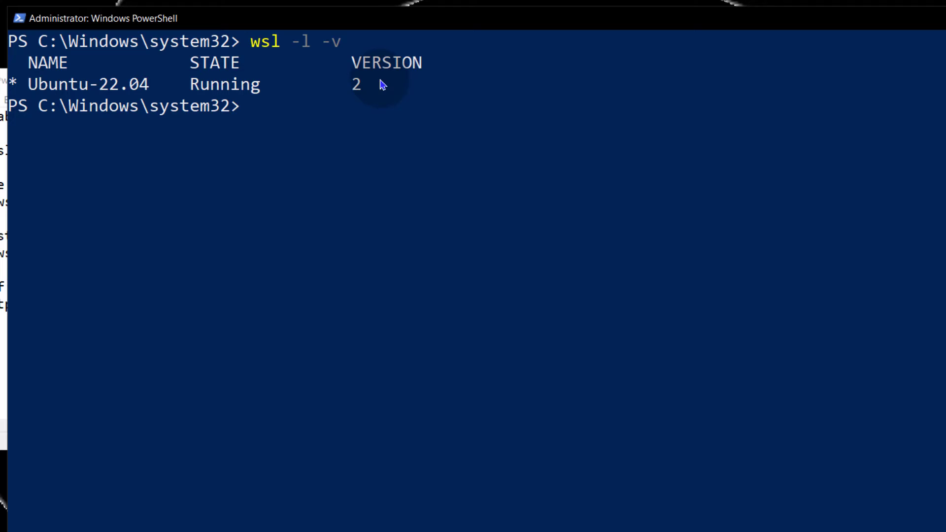
pyautogui.moveTo(358, 91)
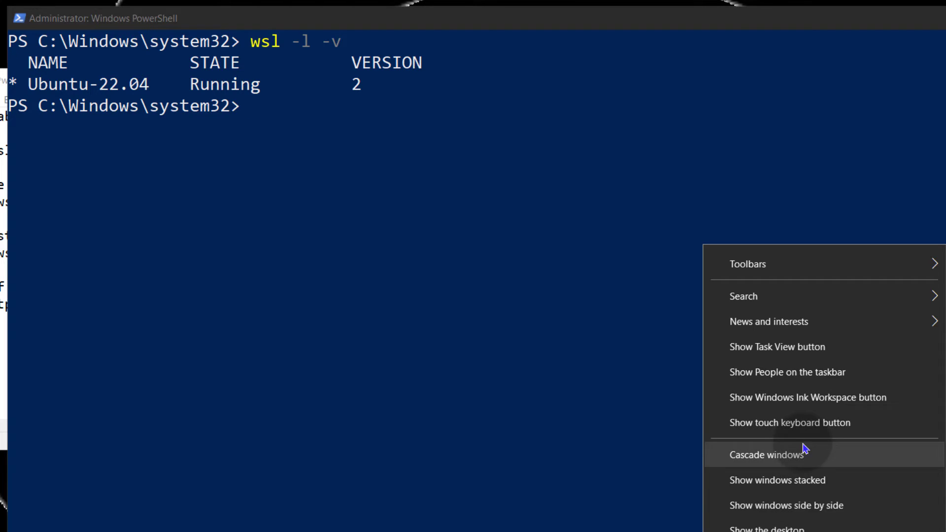
# - Confirm in Task Manager's Performance tab that CPU virtualization is Enabled, then close it
pyautogui.click(766, 454)
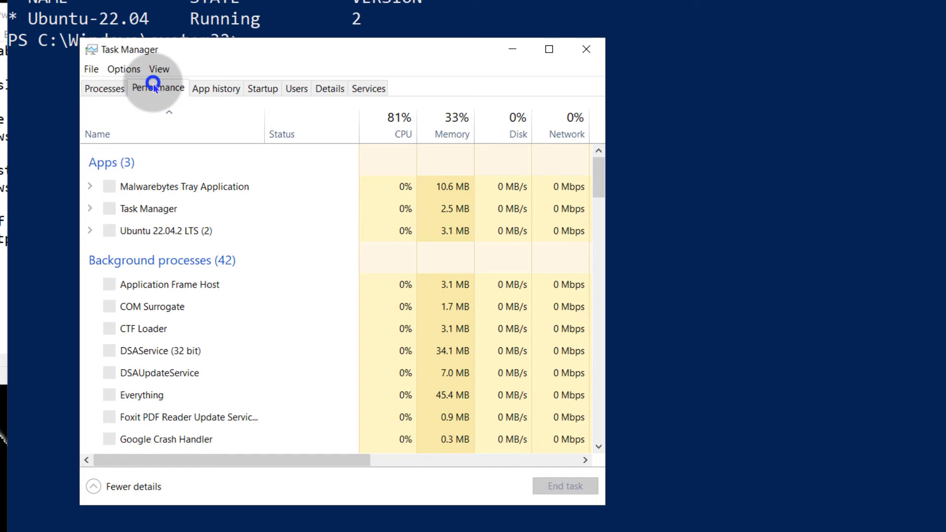
pyautogui.click(157, 87)
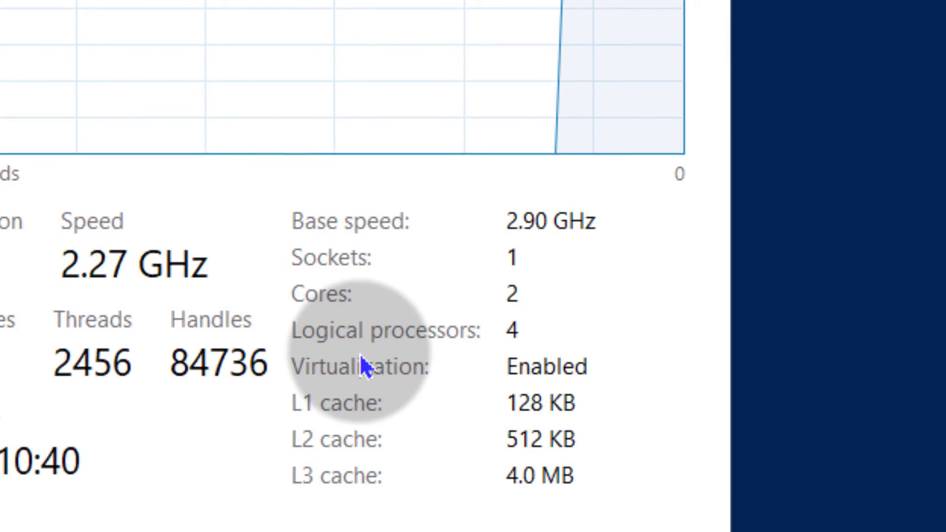
pyautogui.moveTo(468, 385)
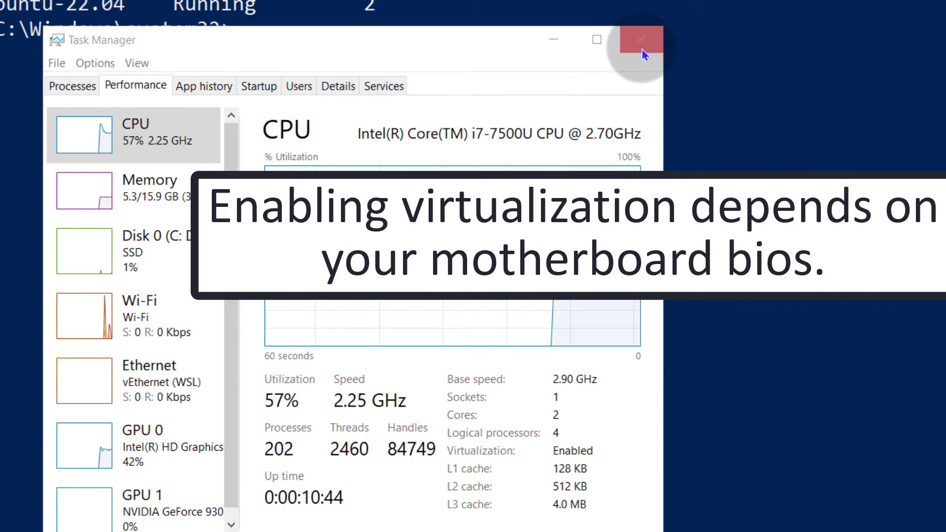
pyautogui.click(640, 40)
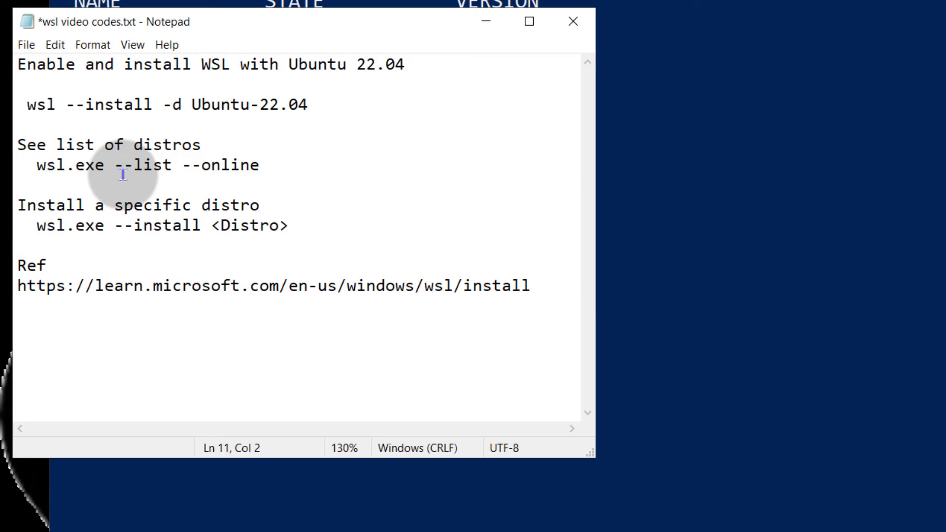
# - Run 'wsl.exe --list --online' from the notes to list installable distributions
pyautogui.moveTo(36, 165); pyautogui.dragTo(260, 164)
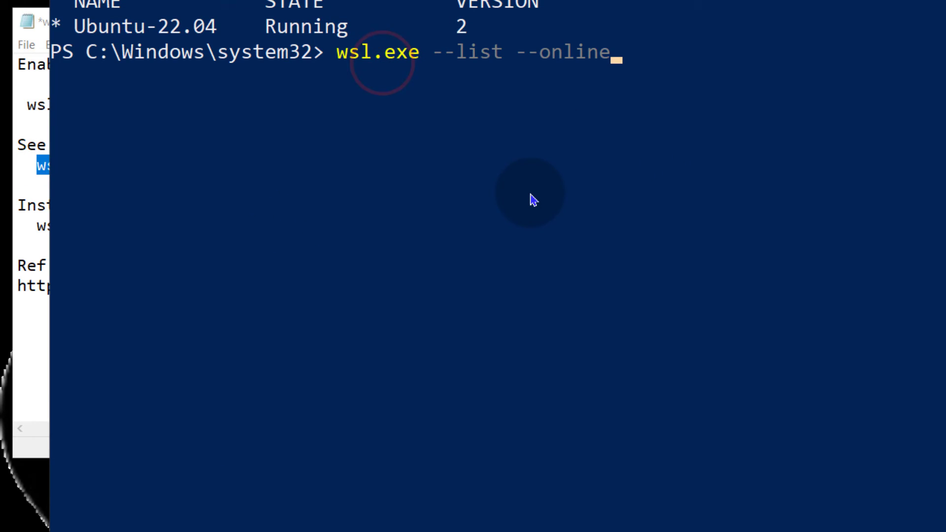
pyautogui.press('Enter')
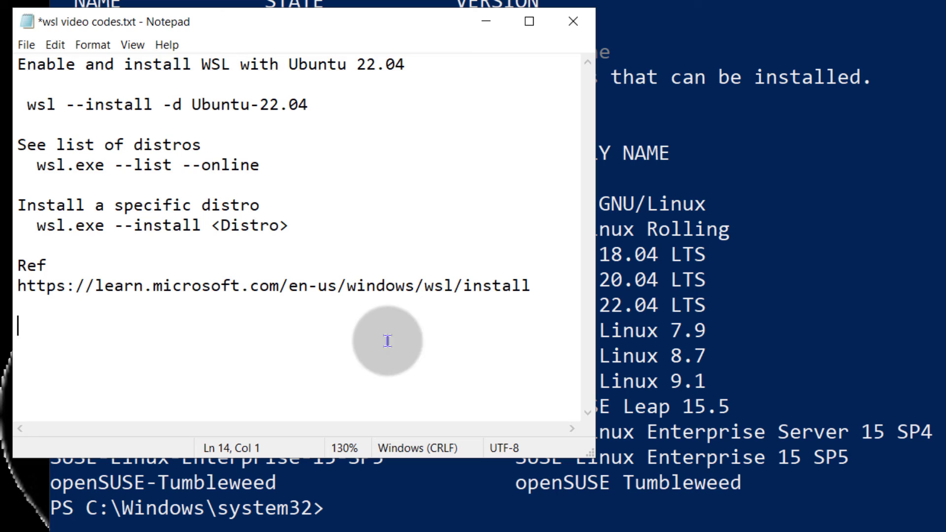
# - Highlight the domain of the notes' Ref URL, then clear the selection
pyautogui.moveTo(93, 286); pyautogui.dragTo(337, 285)
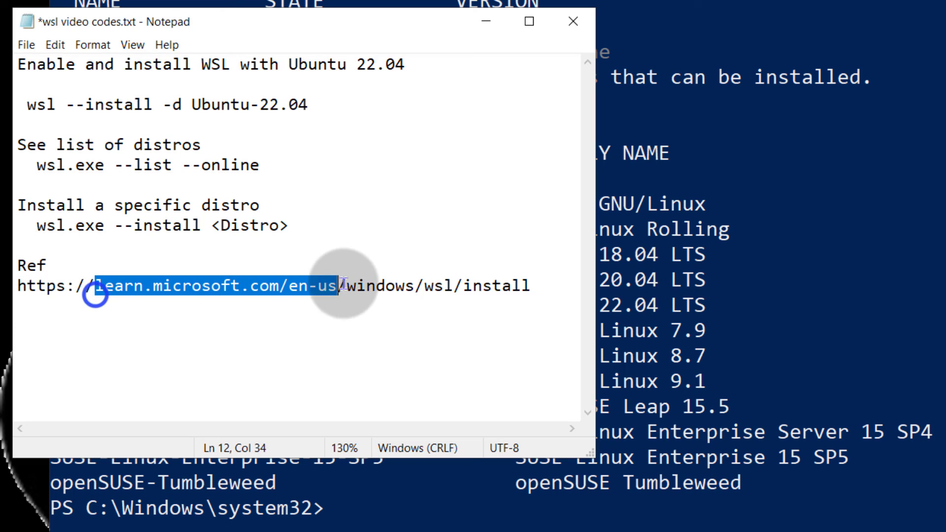
pyautogui.click(375, 285)
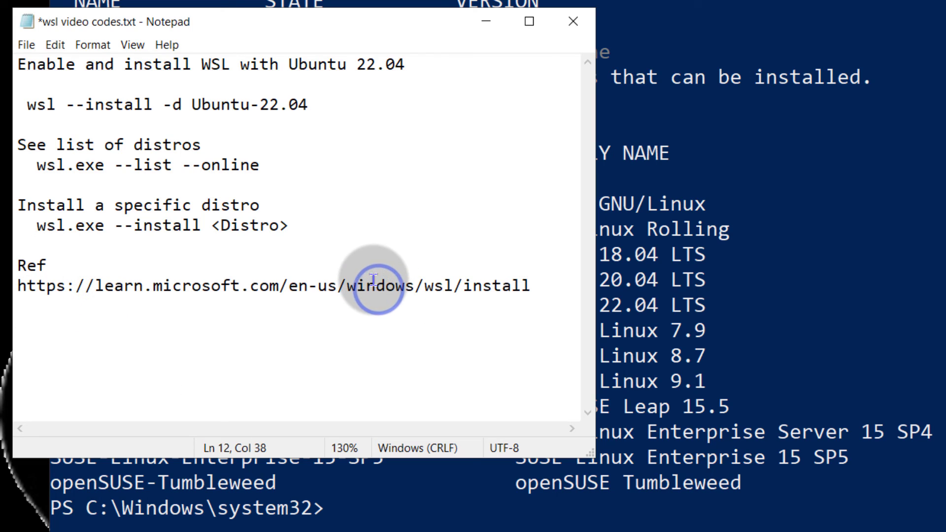